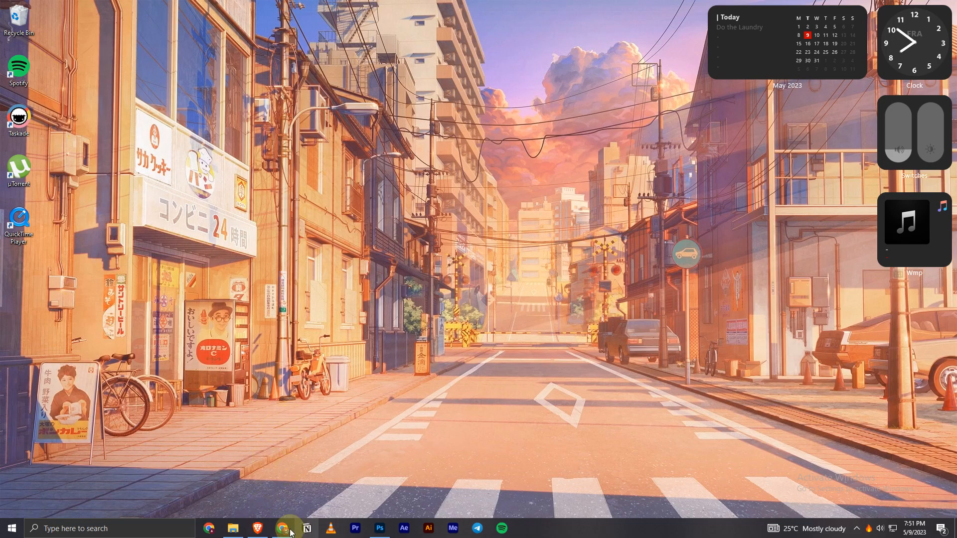
Launch Chrome and start a new ChatGPT chat in a fresh tab.
click(282, 528)
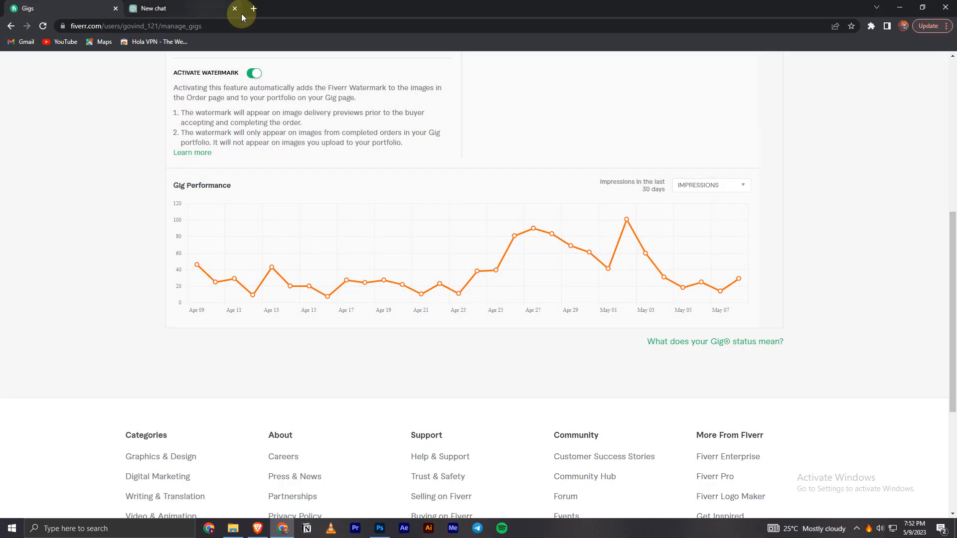
click(256, 8)
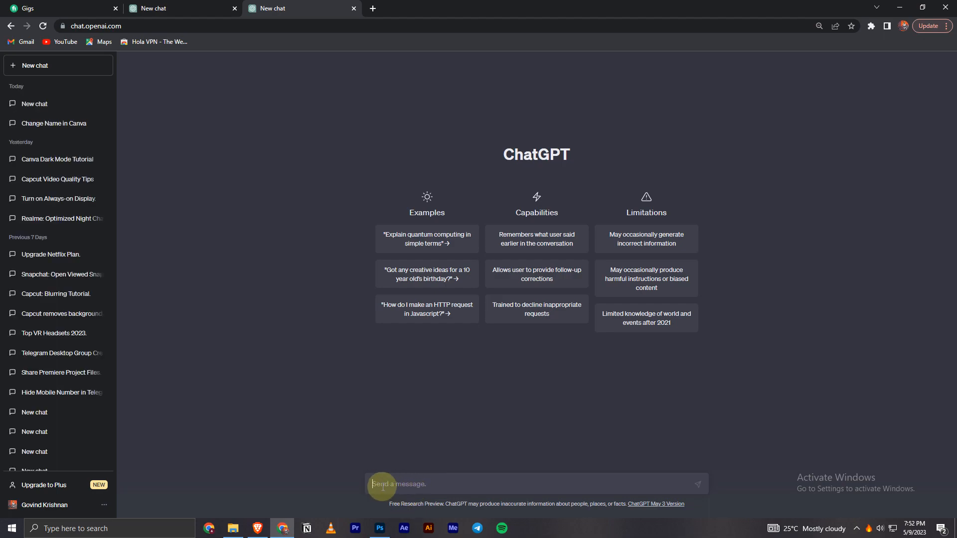
mouse_move(432, 481)
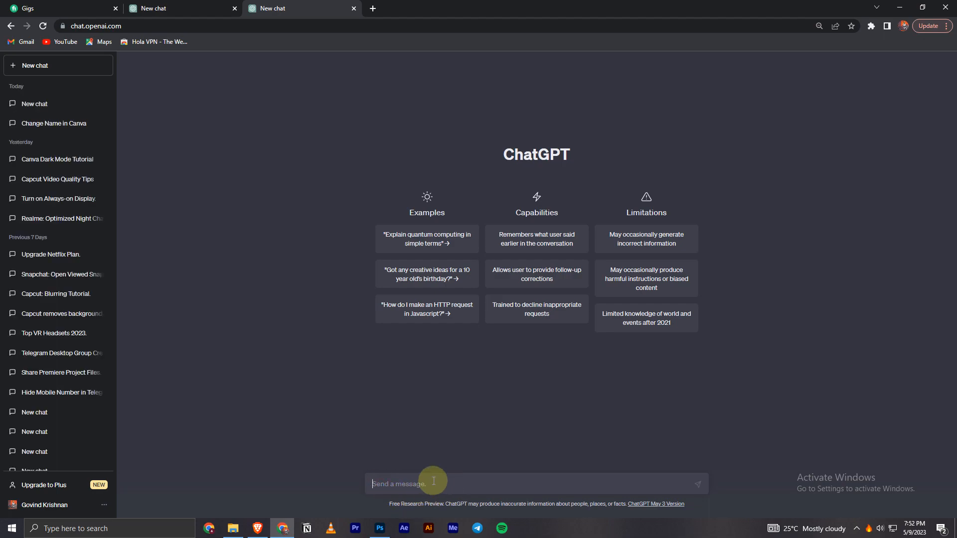
mouse_move(423, 475)
text(t)
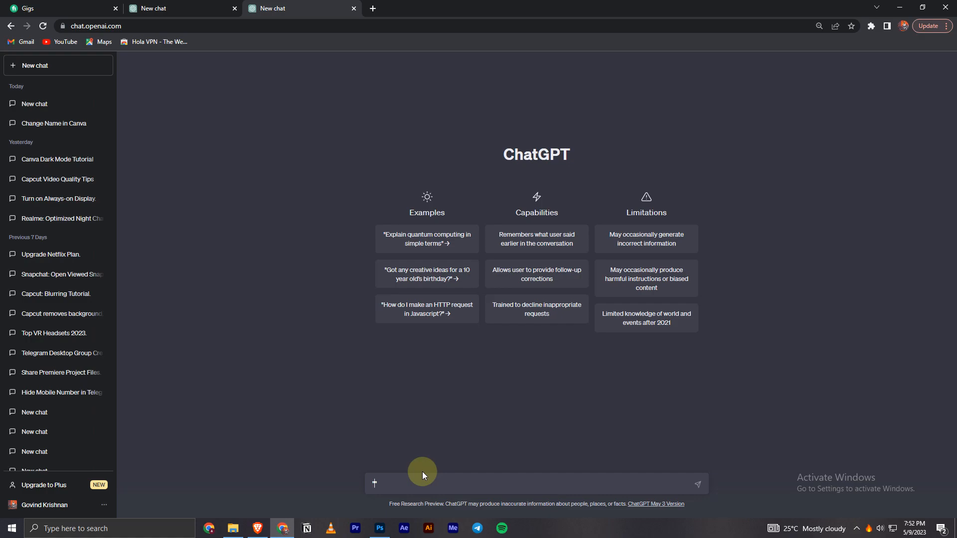
Enter the prompt 'how to find youtube tags easily' write a youtube video description.
text("how to find ")
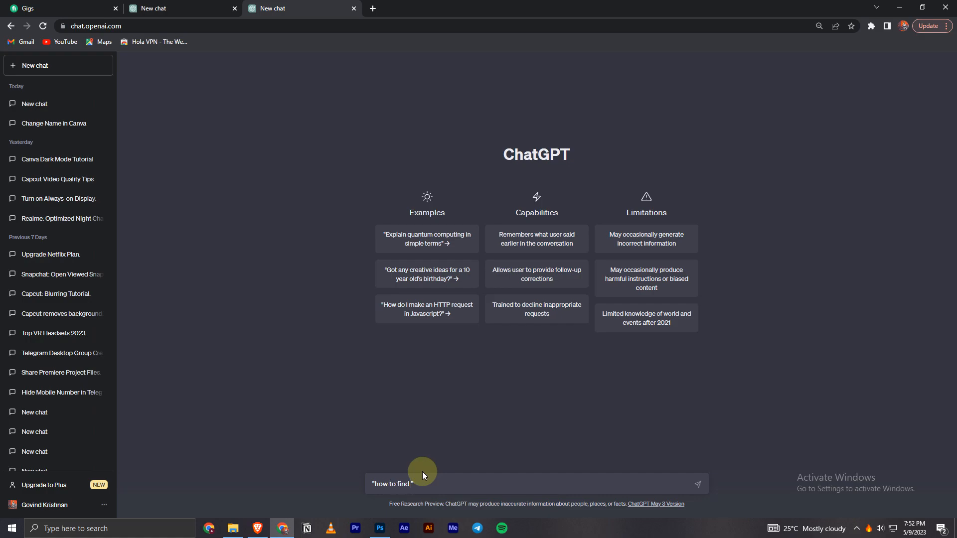
text(youtube tags w)
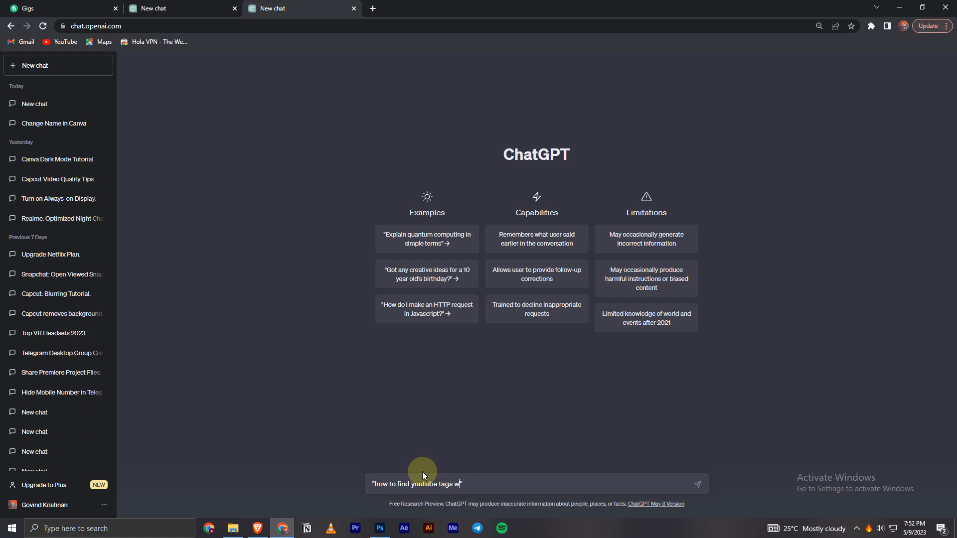
text(easily)
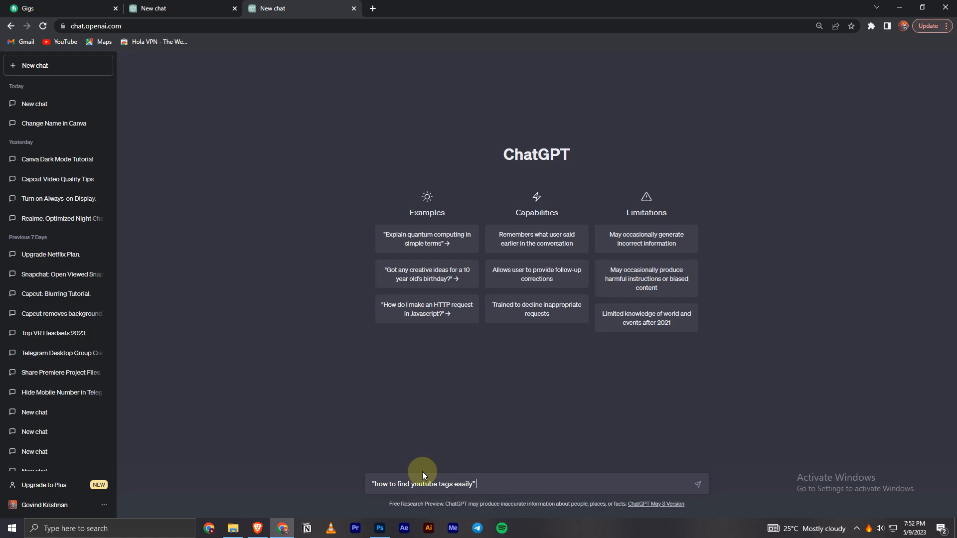
text(wrute)
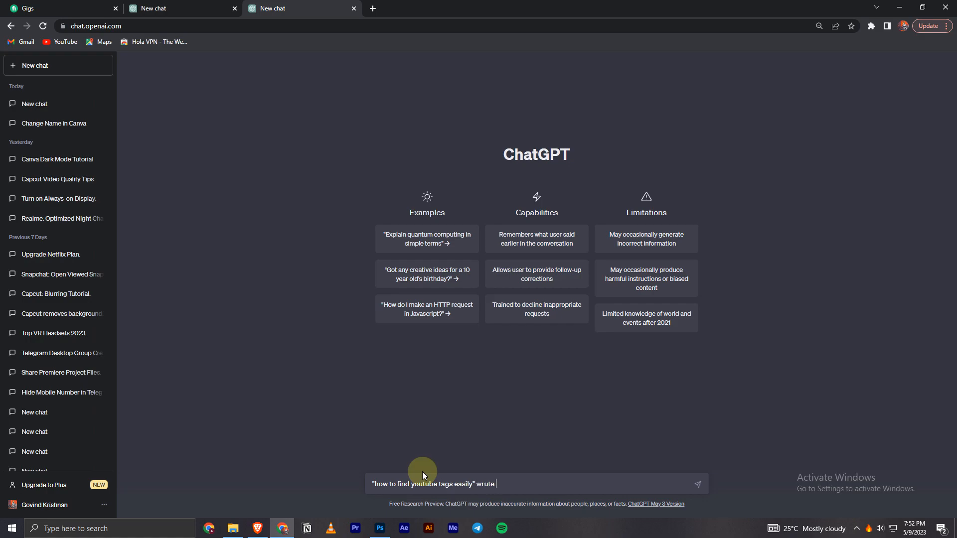
key(Backspace)
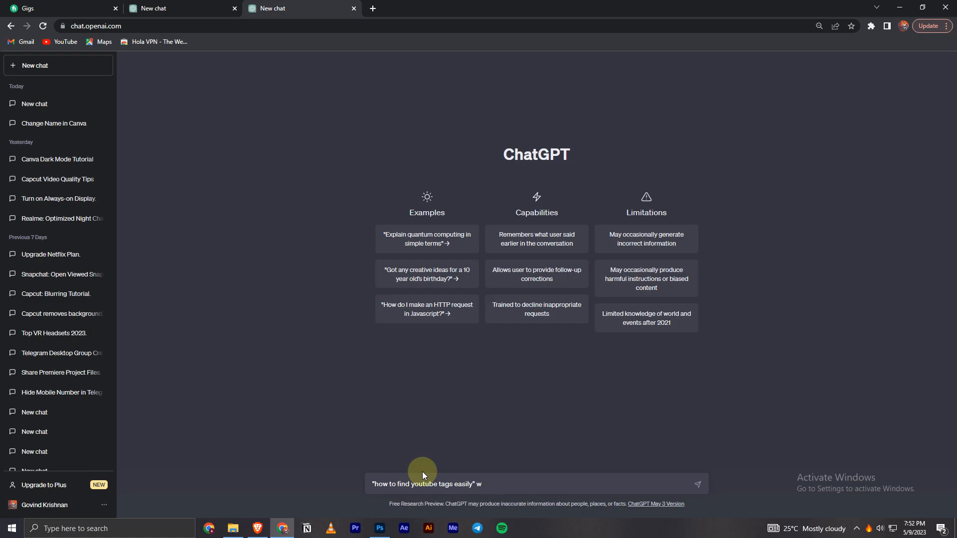
text(rite a you)
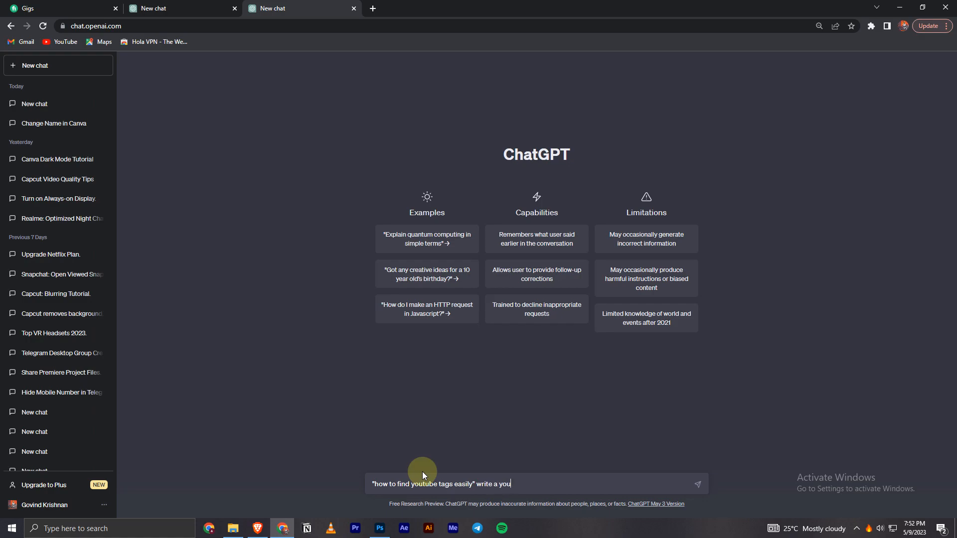
text(tube video)
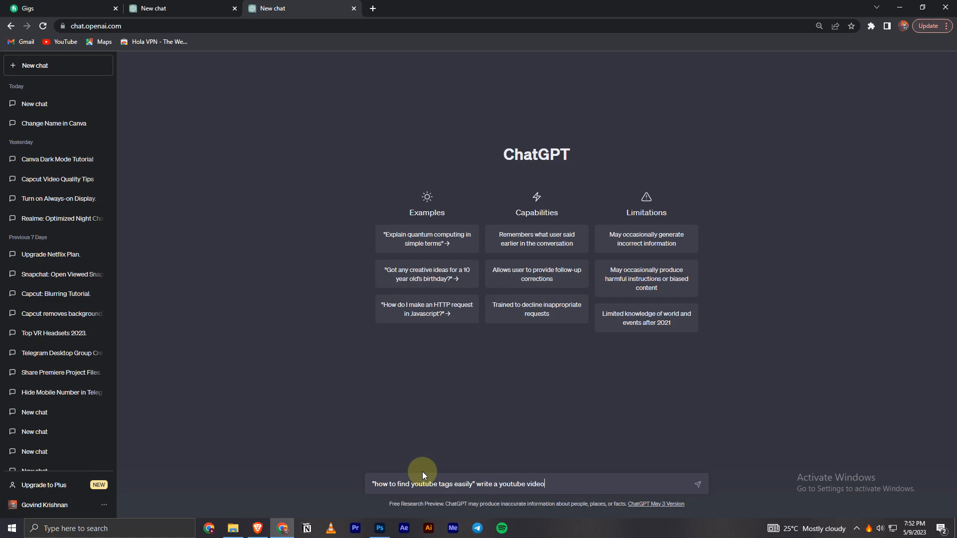
text(description)
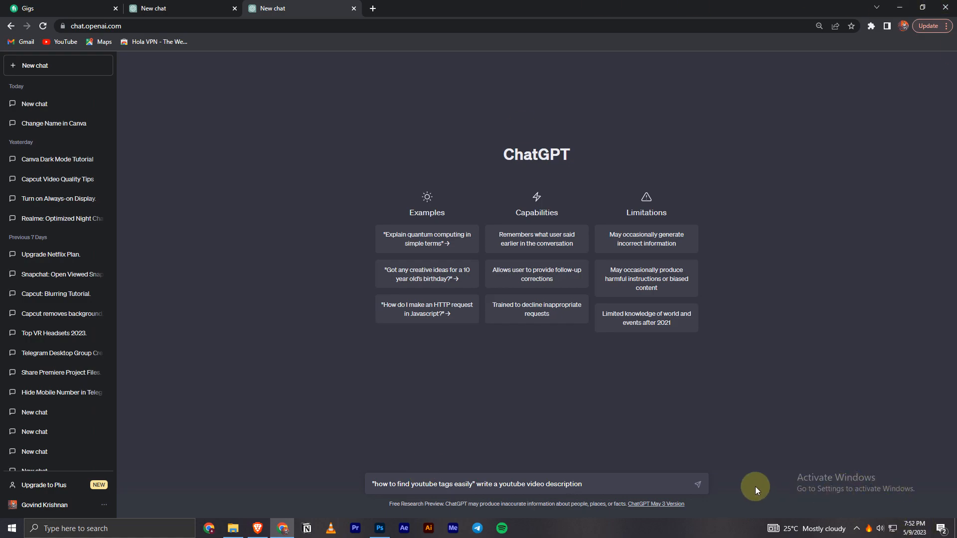
Send the YouTube tags description prompt to ChatGPT.
click(698, 485)
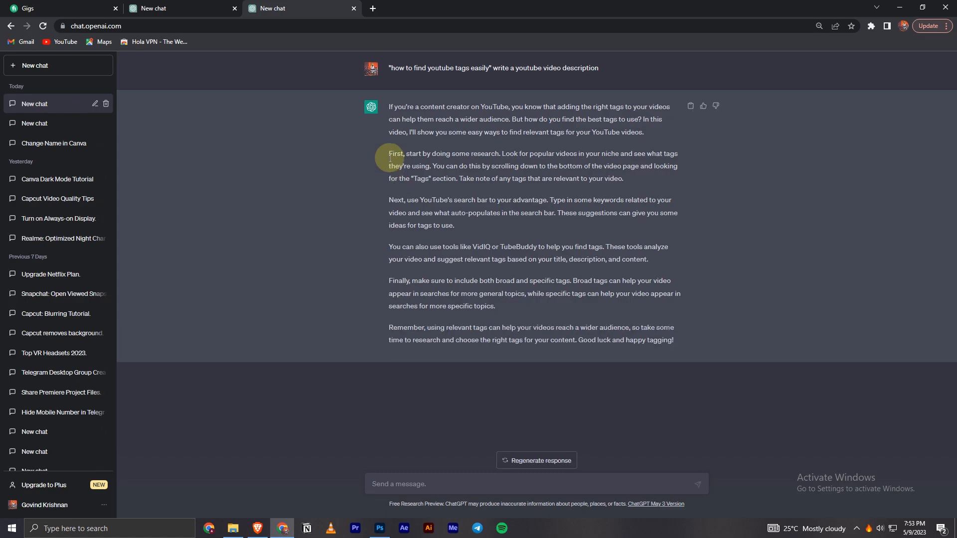
mouse_move(687, 378)
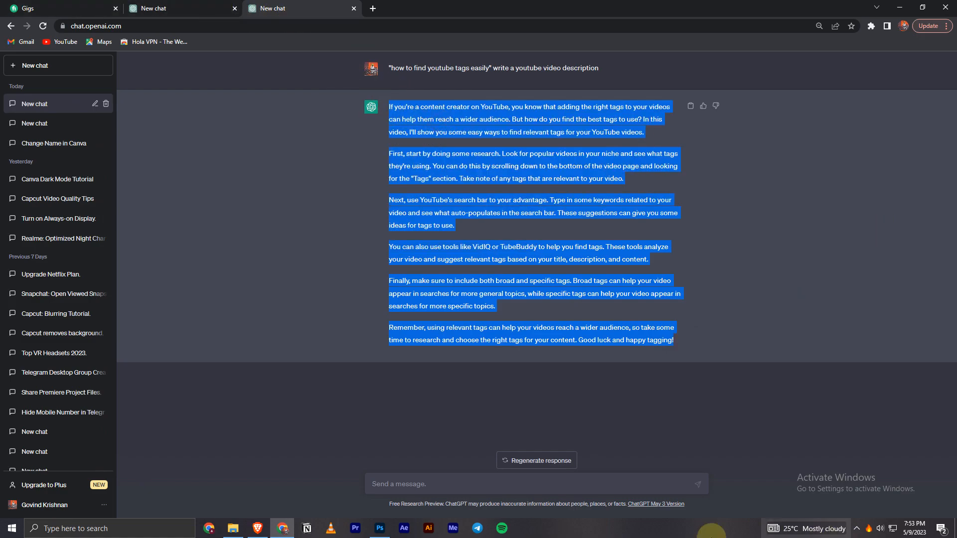
click(386, 108)
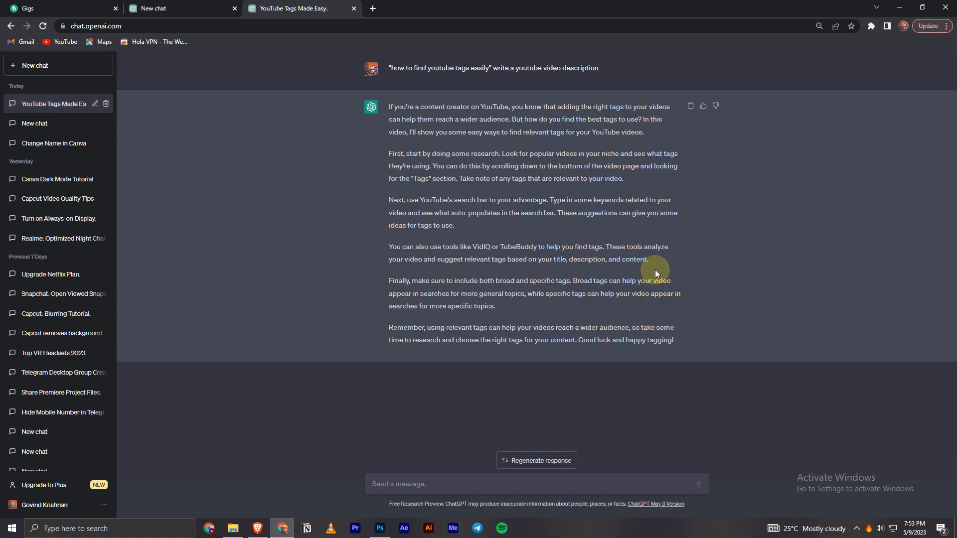
mouse_move(601, 314)
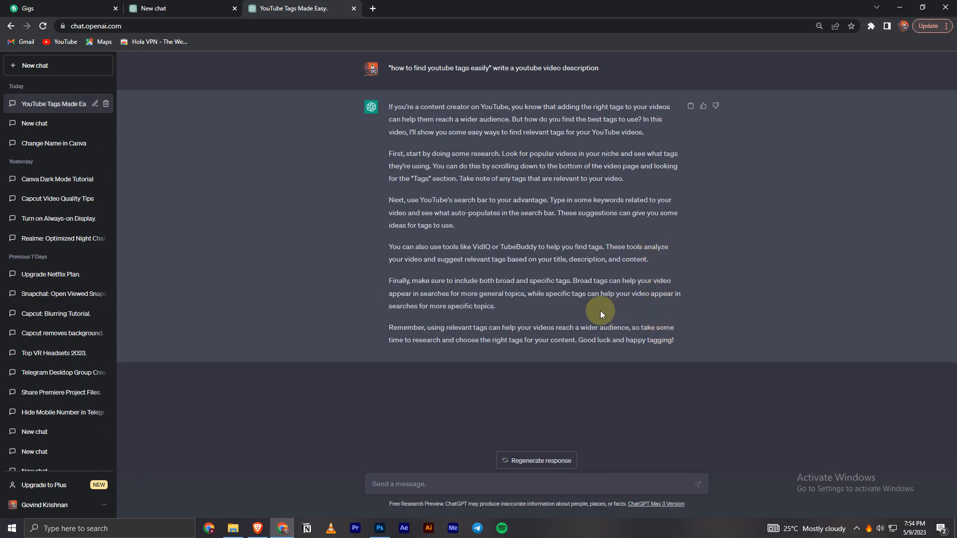
mouse_move(532, 378)
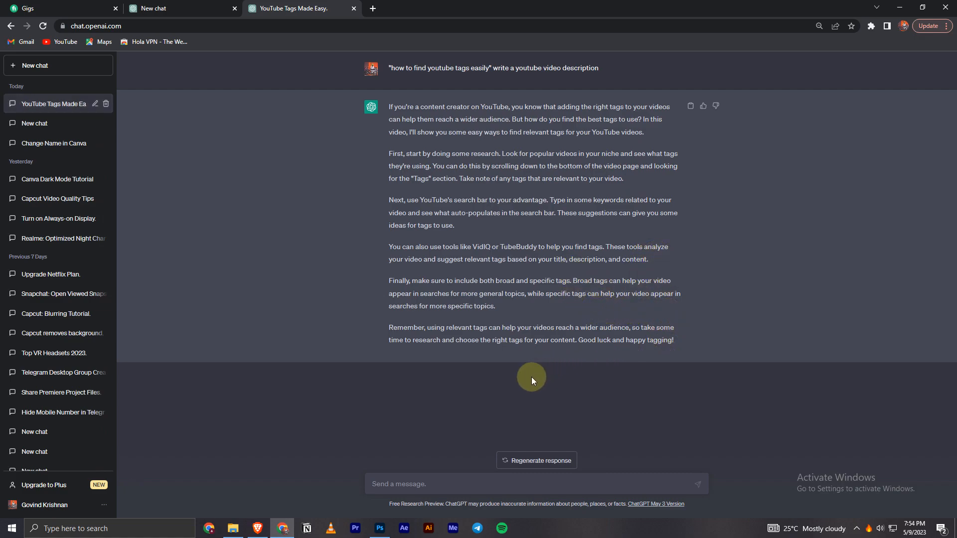